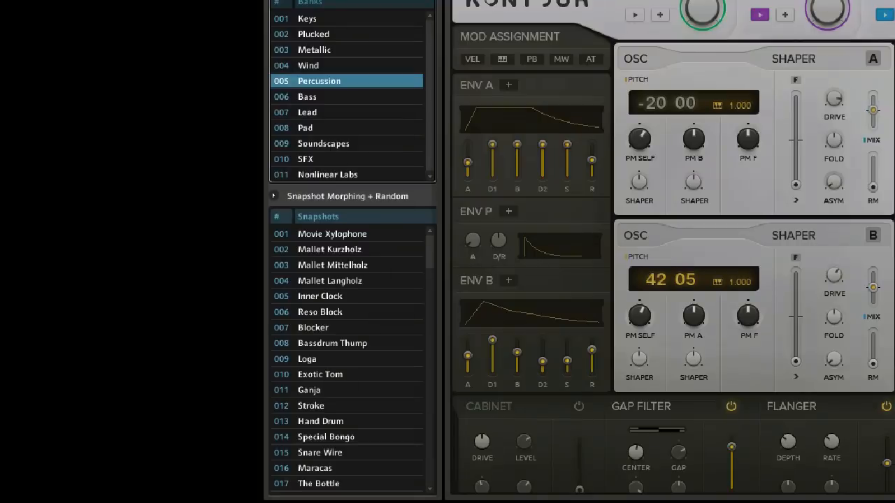
Switch to the Pad bank and load a pad snapshot to audition it
{"action": "left_click", "coordinate": [305, 127]}
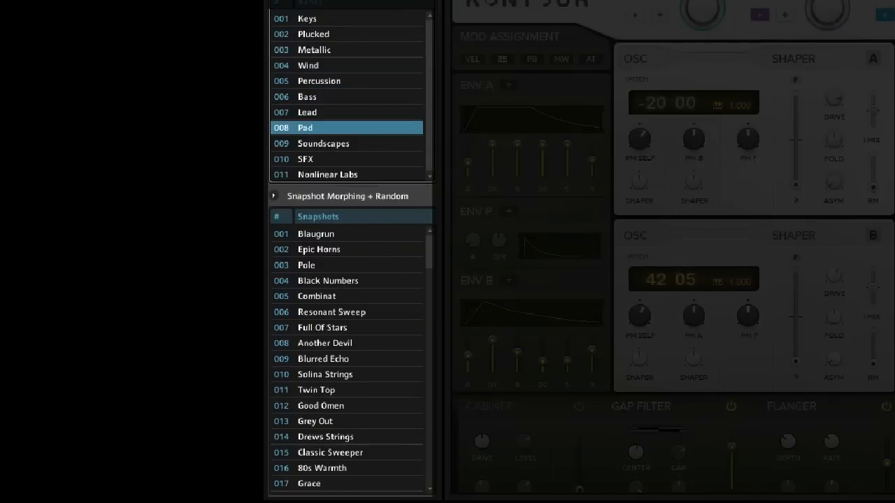
{"action": "left_click", "coordinate": [327, 173]}
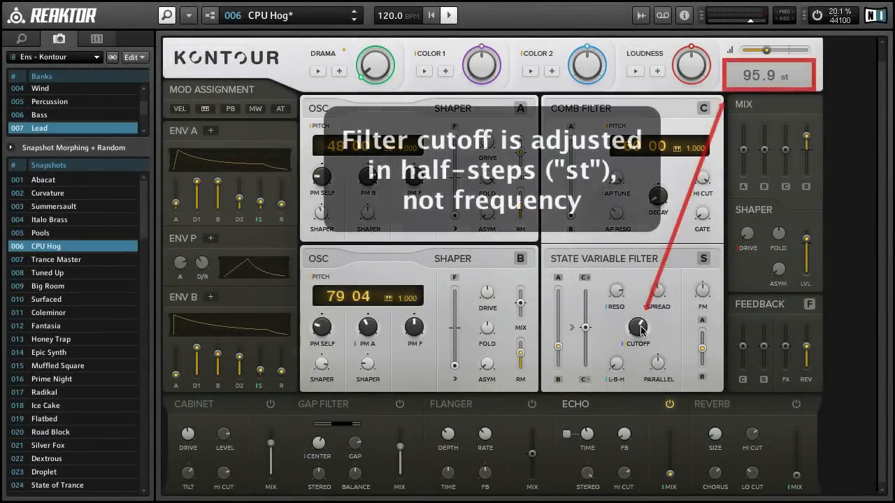
Adjust the State Variable Filter cutoff knob in half-steps on the CPU Hog preset
{"action": "left_click_drag", "start_coordinate": [637, 329], "coordinate": [635, 366]}
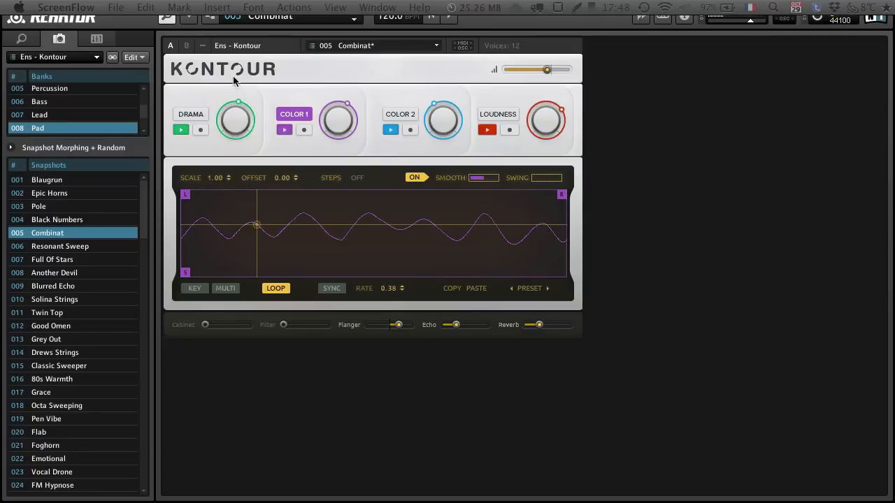
{"action": "left_click", "coordinate": [187, 45]}
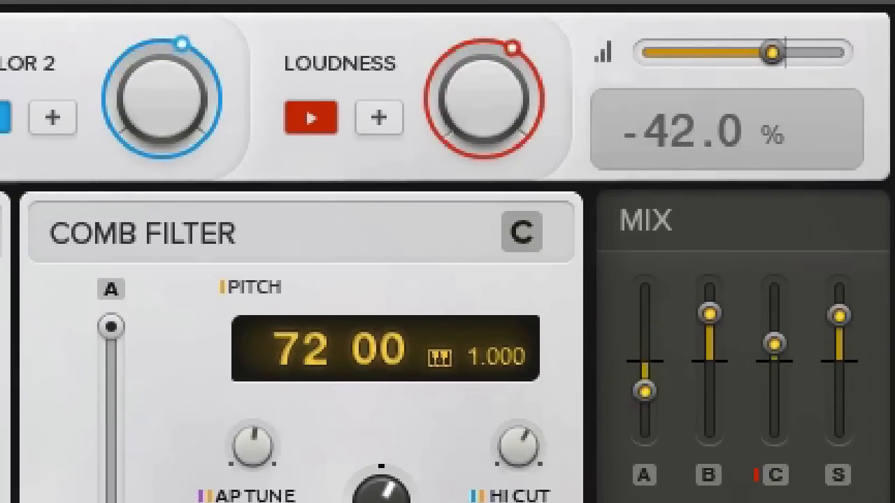
Move the oscillator A mix fader into the positive range, then down to -89.0%
{"action": "left_click_drag", "start_coordinate": [640, 392], "coordinate": [641, 340]}
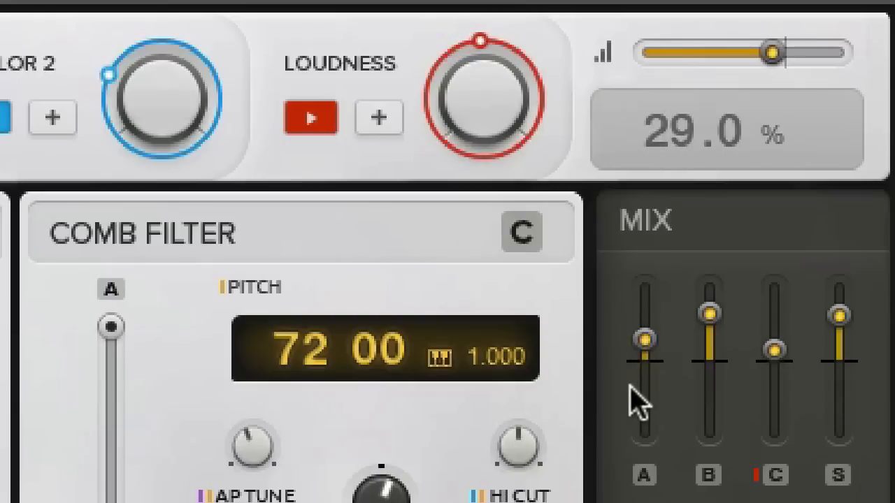
{"action": "left_click_drag", "start_coordinate": [641, 340], "coordinate": [642, 422]}
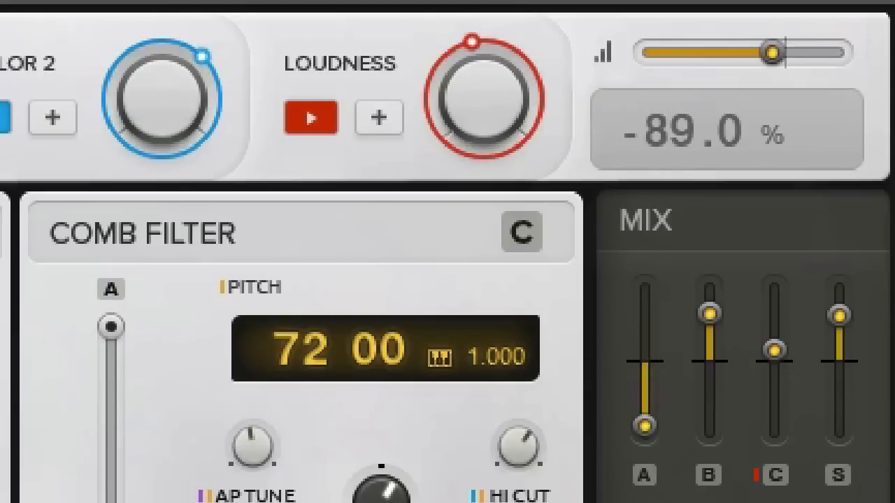